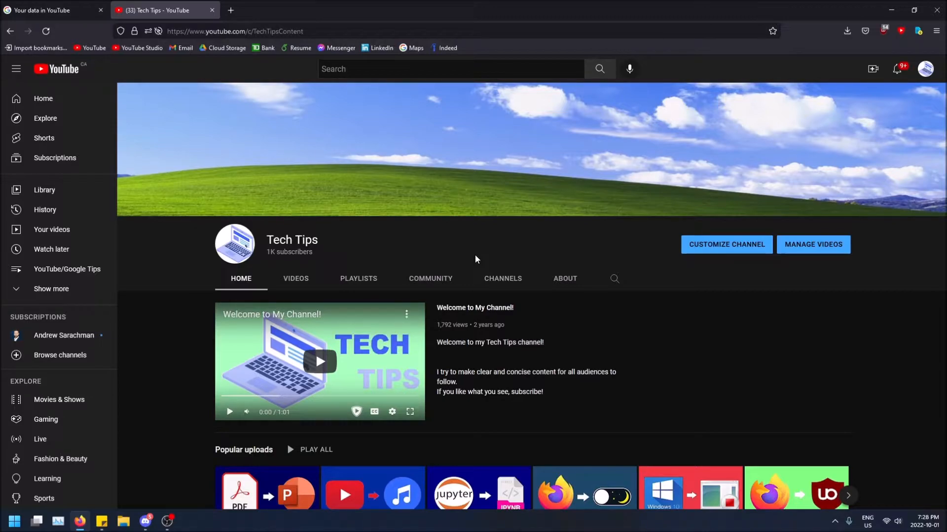
Bring up the account menu from the profile avatar on the Tech Tips channel page
scroll(down, 3)
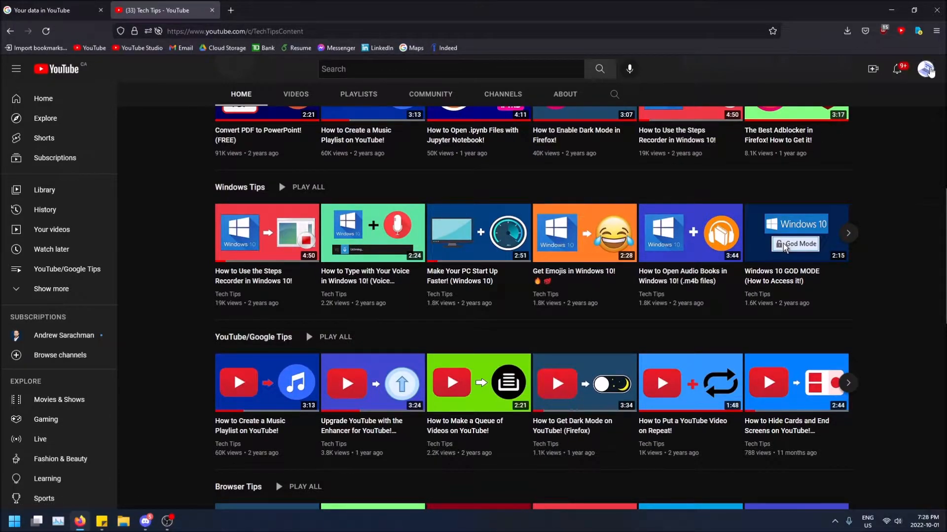
click(924, 69)
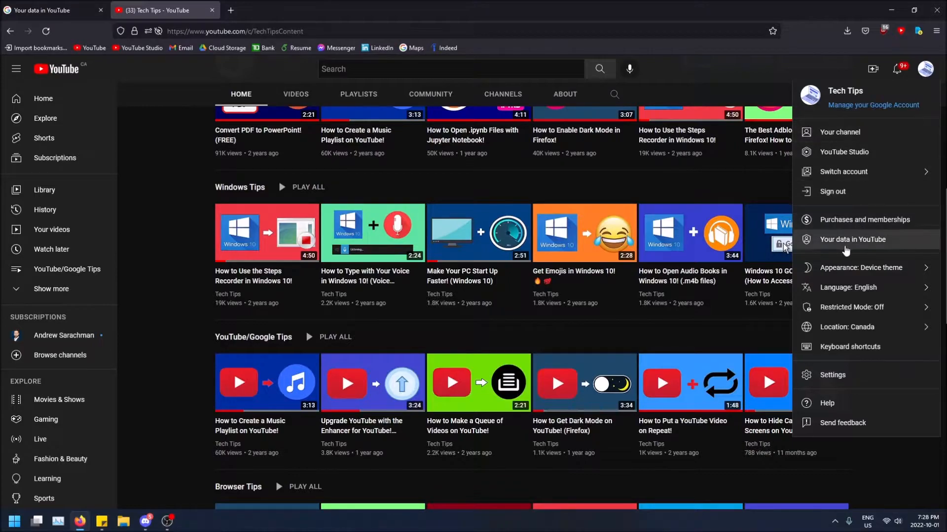
mouse_move(851, 239)
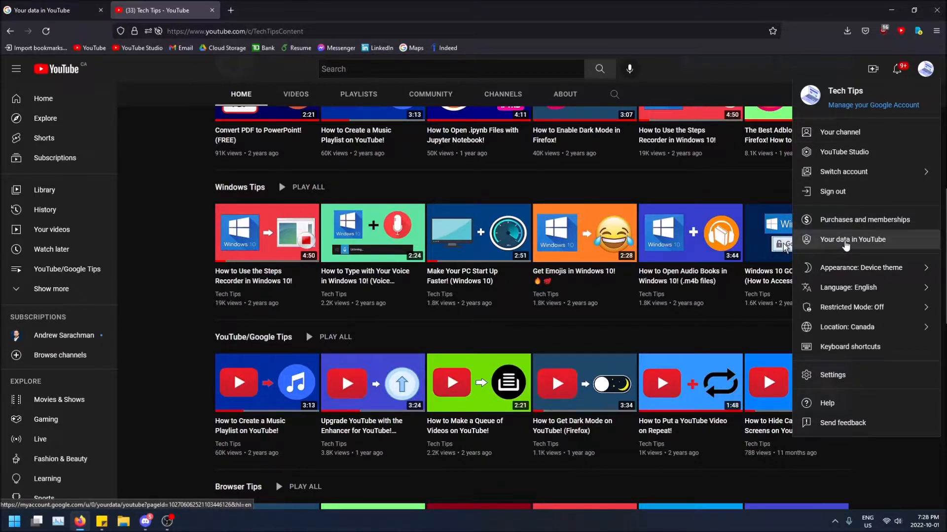
Go to Your data in YouTube and reach the dashboard card listing 453 videos and 6 playlists
click(851, 239)
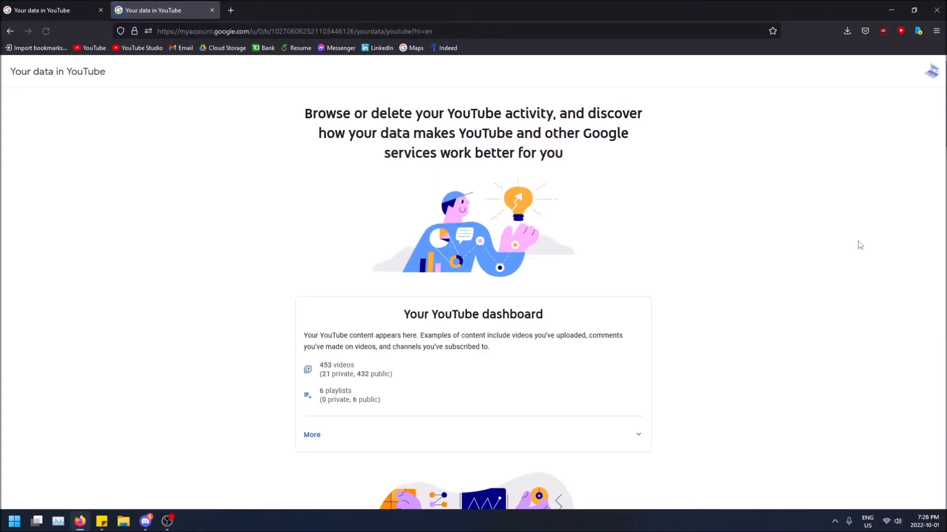
scroll(down, 3)
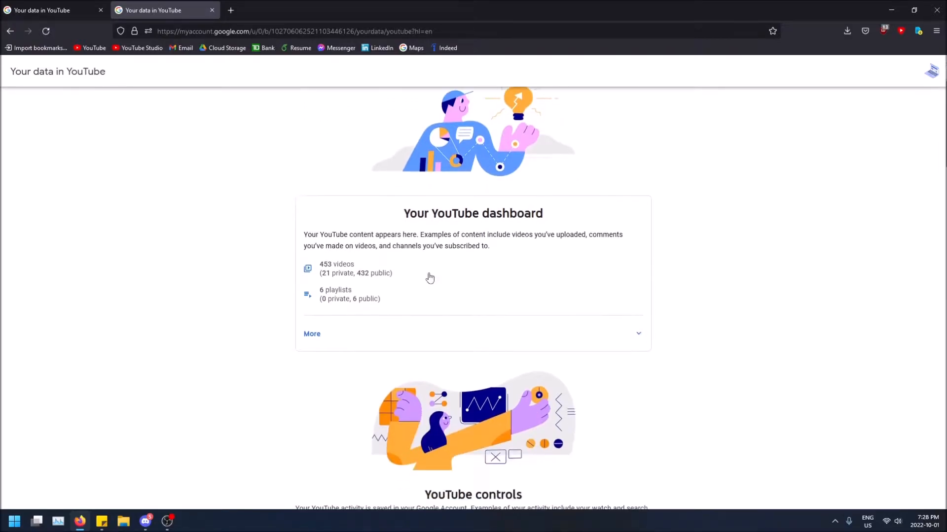
mouse_move(325, 268)
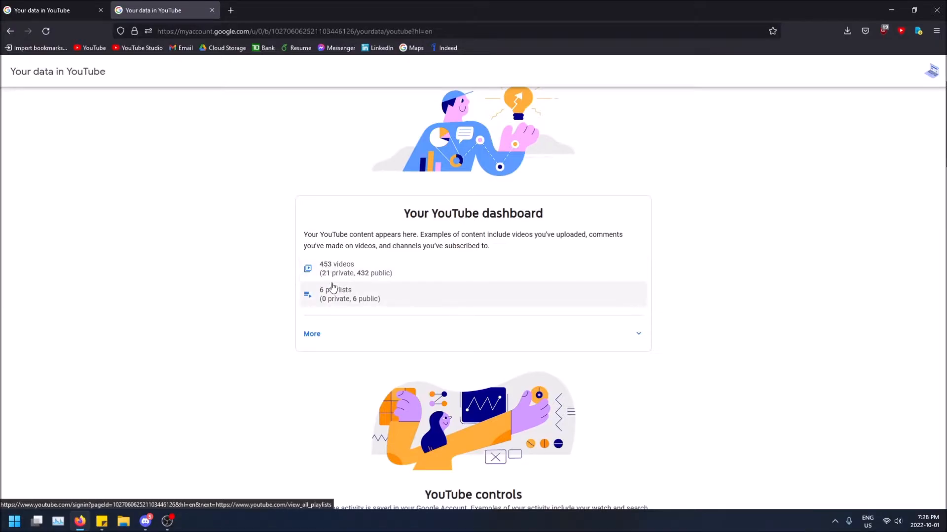
mouse_move(362, 268)
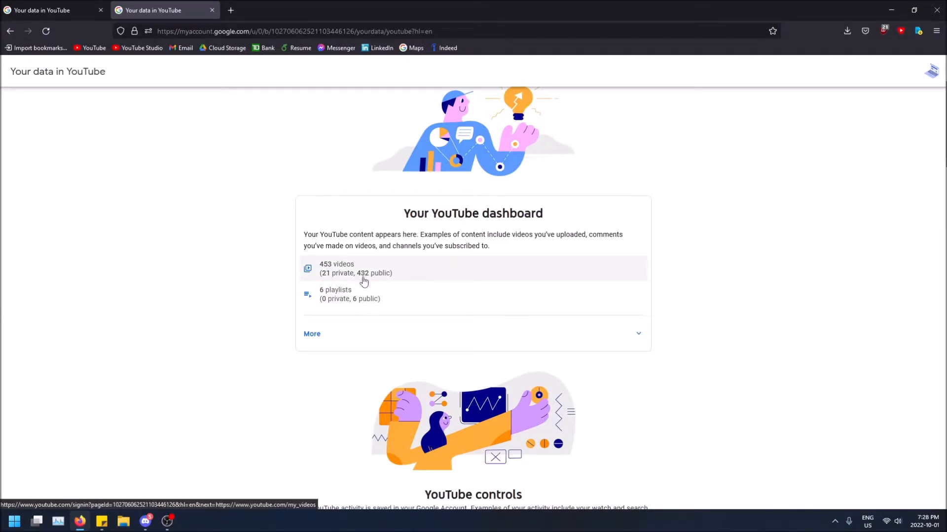
mouse_move(253, 333)
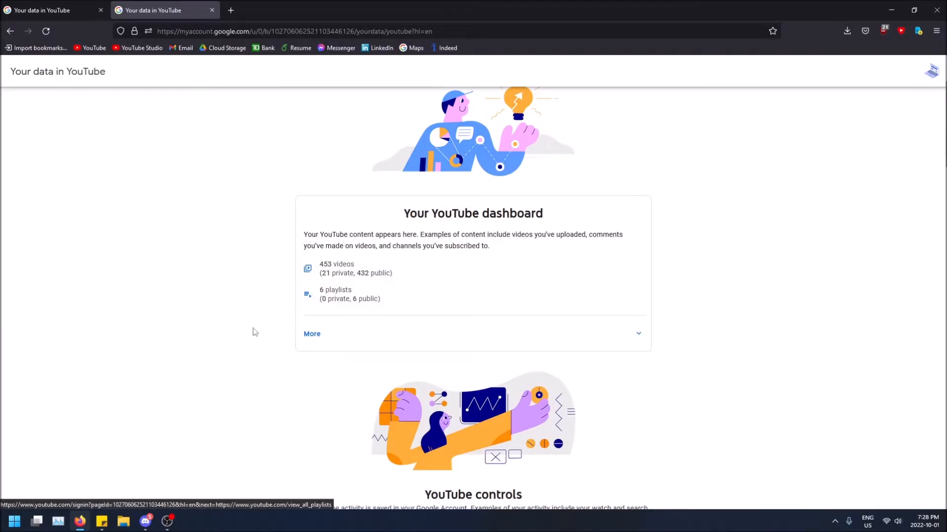
mouse_move(346, 294)
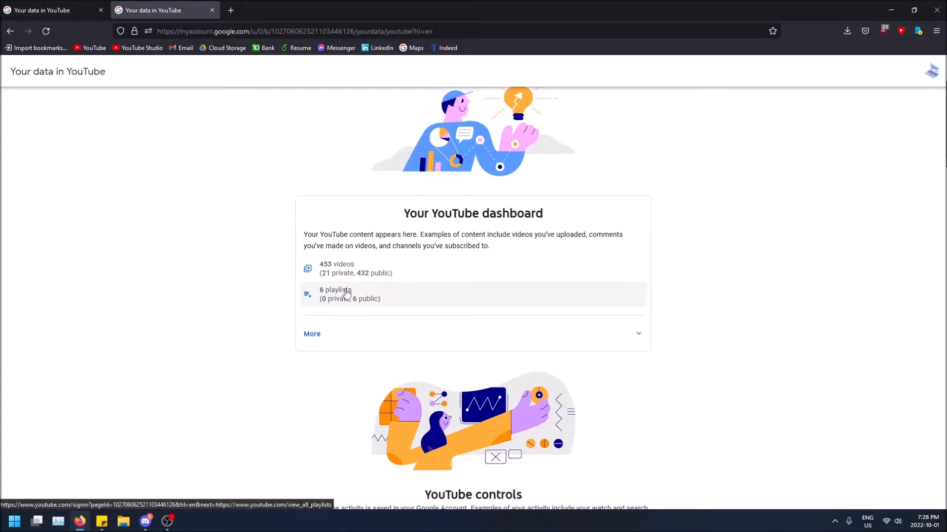
mouse_move(350, 248)
text(jo)
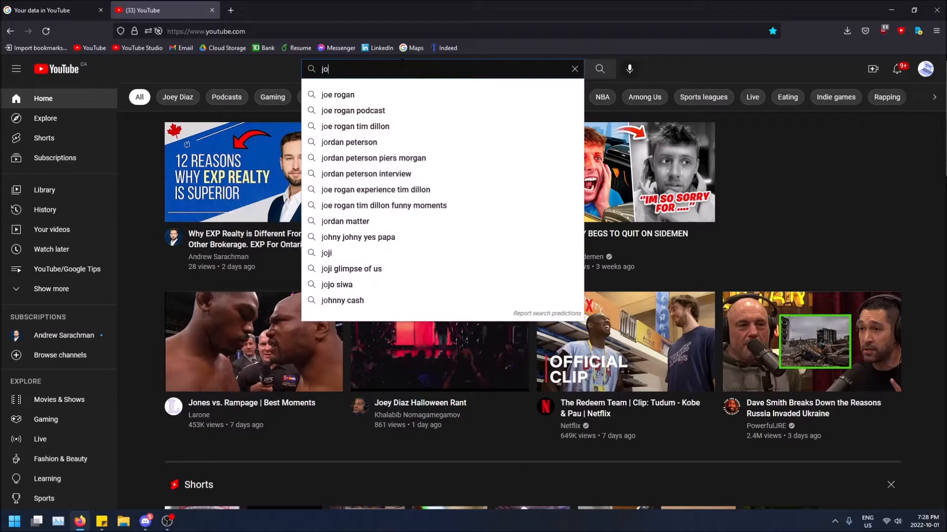
mouse_move(359, 99)
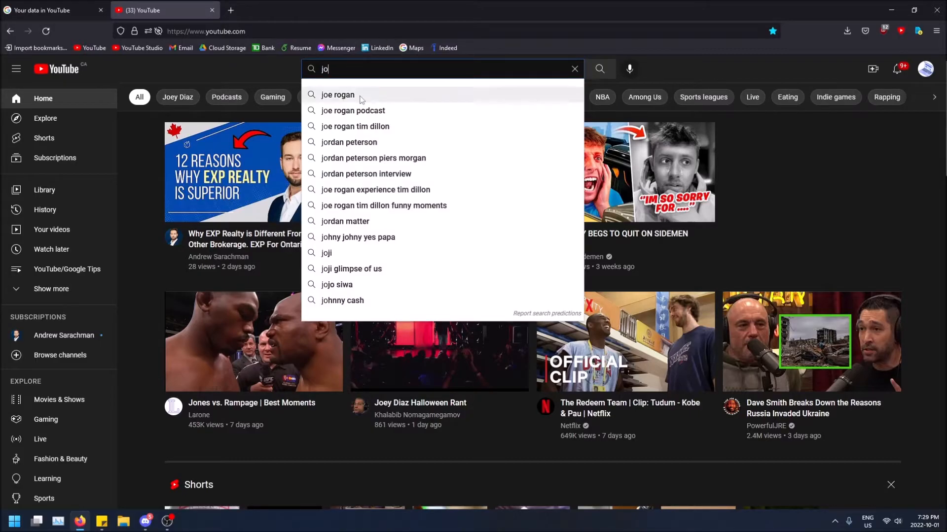
Search YouTube for 'joe rogan' via the suggestion, landing on PowerfulJRE results
click(337, 95)
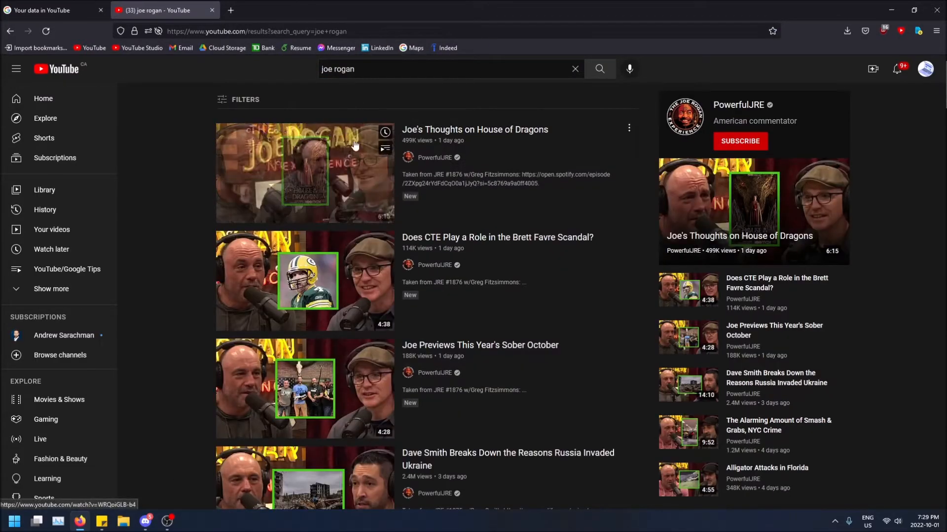
Scroll the results to the PowerfulJRE channel entry with 13.1M subscribers and 809 videos
scroll(down, 3)
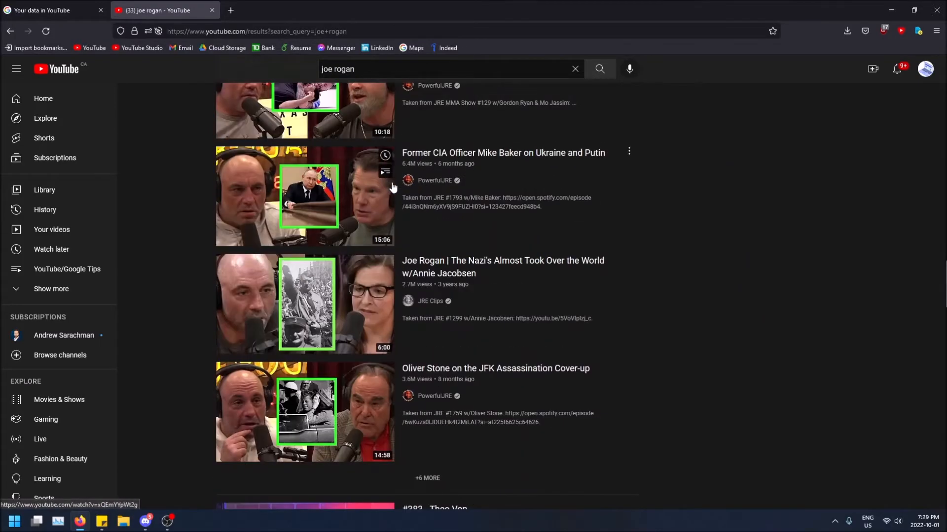
scroll(down, 3)
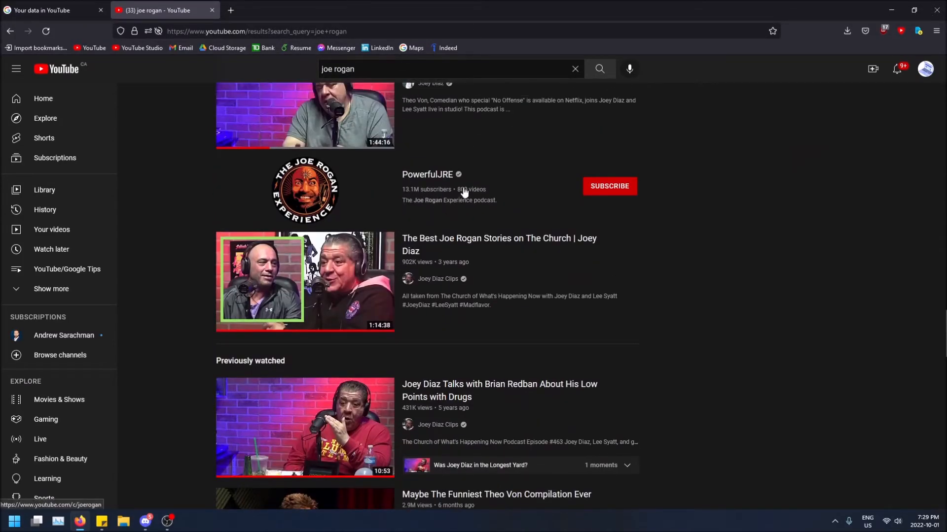
mouse_move(478, 195)
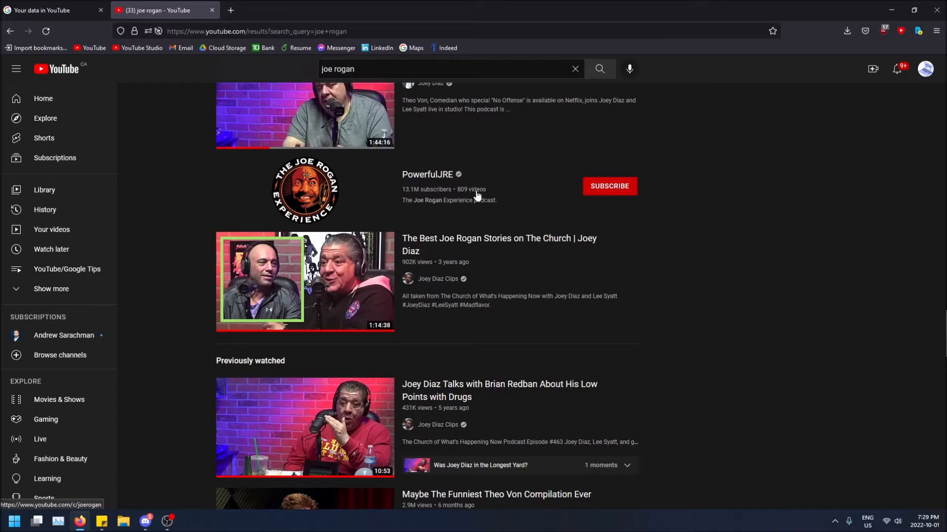
mouse_move(496, 179)
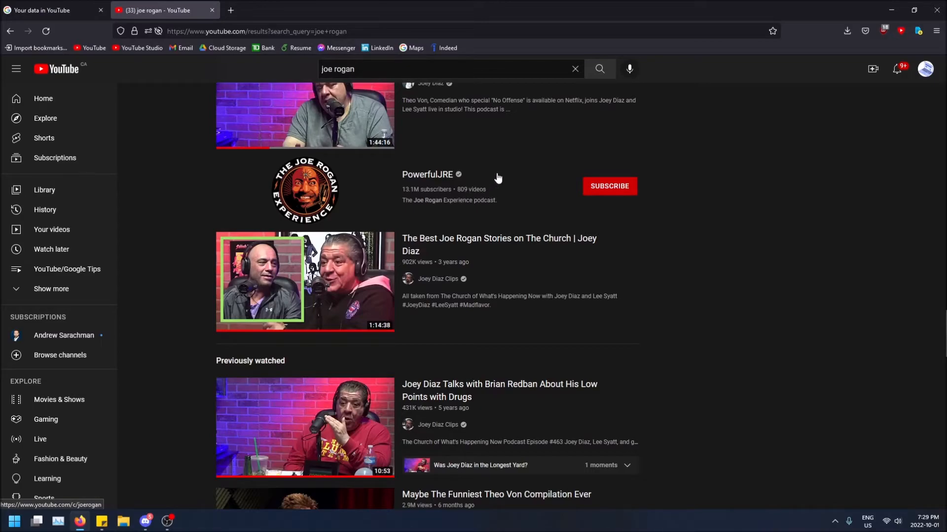